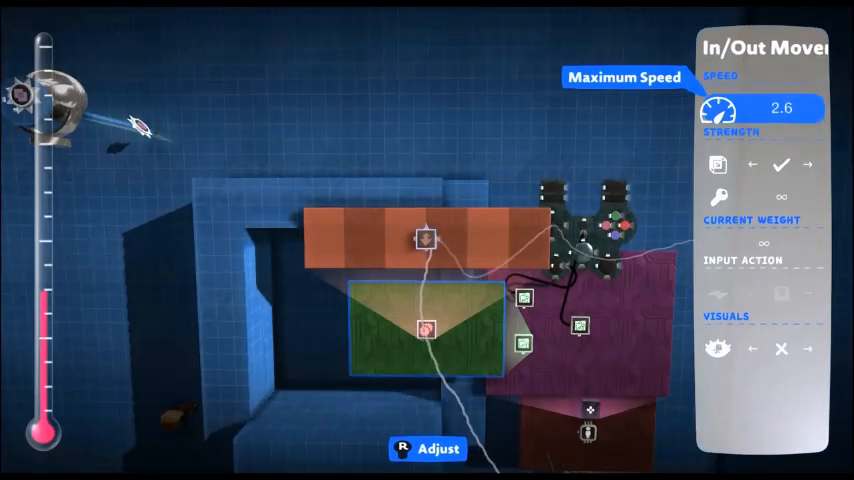
Step: Confirm the In/Out Mover's Maximum Speed of 2.6
{"action": "left_click", "coordinate": [810, 108]}
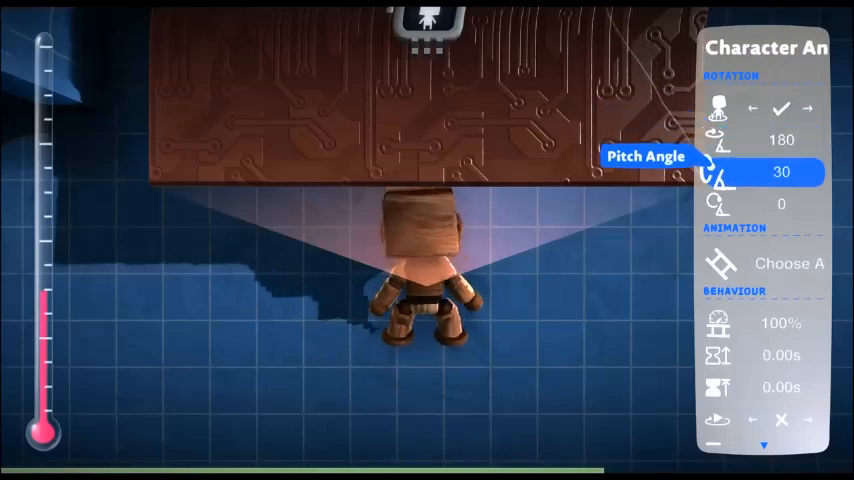
Step: Open Choose Animation and scroll through the Sackboy: Core animations
{"action": "left_click", "coordinate": [789, 263]}
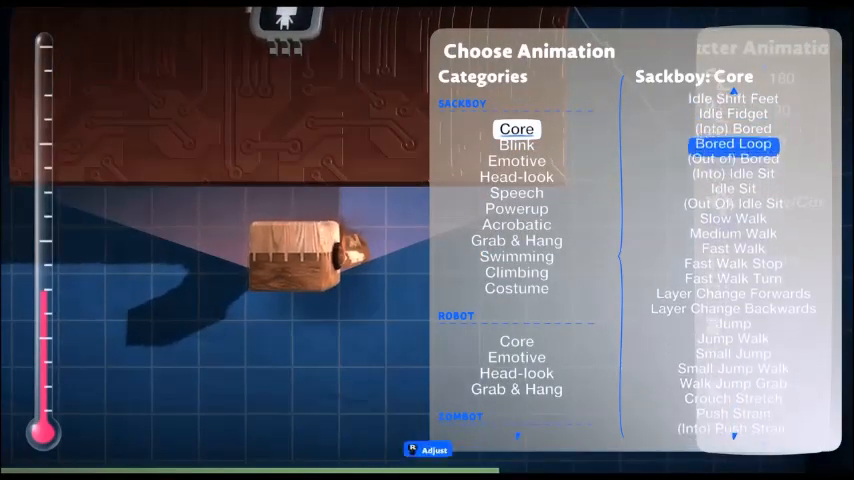
{"action": "scroll", "scroll_direction": "down", "scroll_amount": 3}
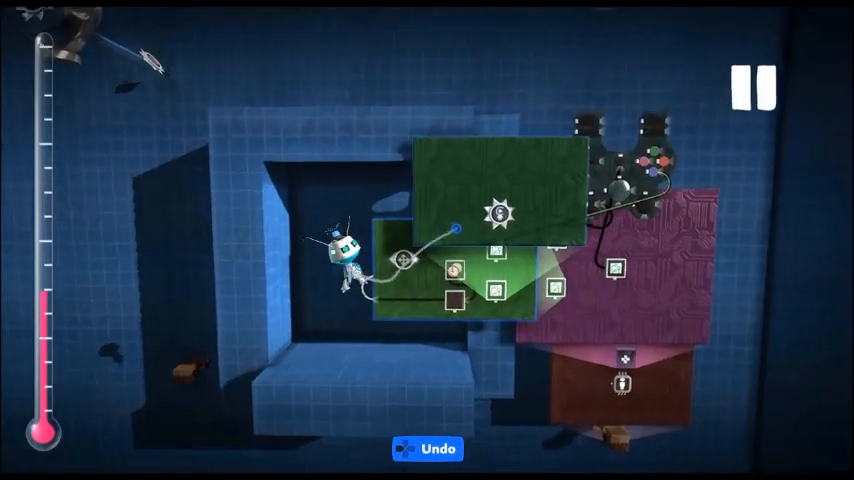
Step: Place a timer and mover on the green jump microchip, wired to the controller
{"action": "left_click", "coordinate": [755, 85]}
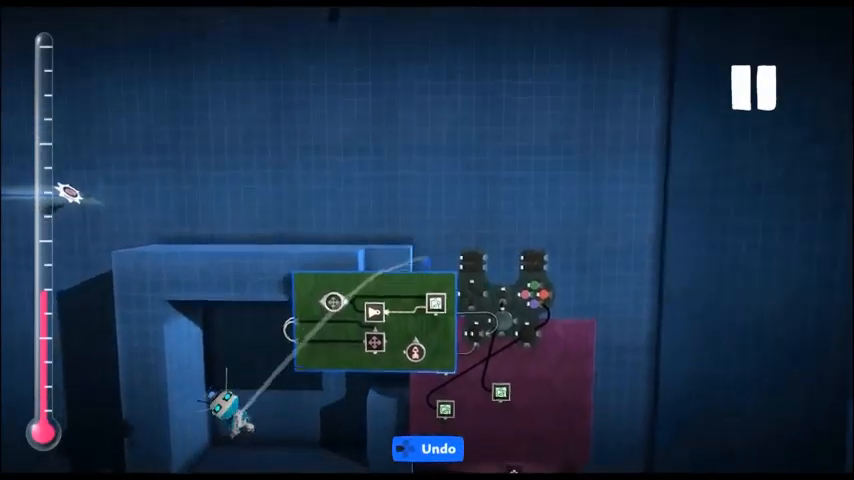
Step: Open the Popit Gadgets catalogue to reach Microchip under Logic Containers
{"action": "left_click", "coordinate": [753, 85]}
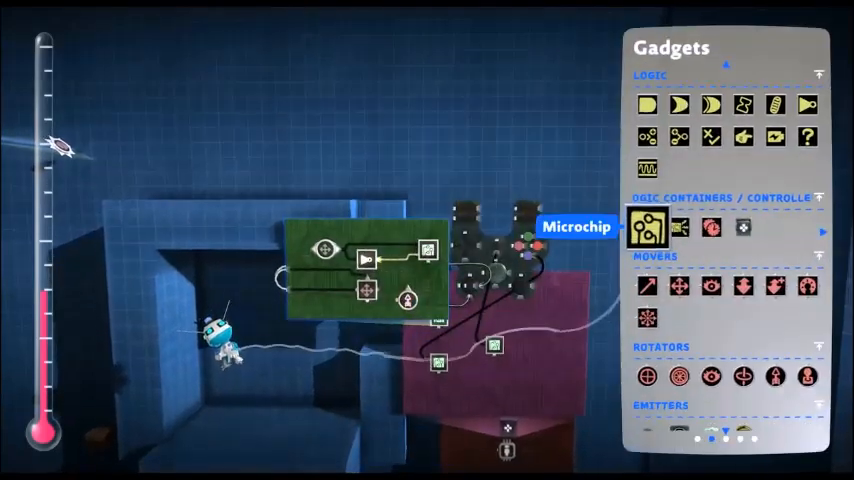